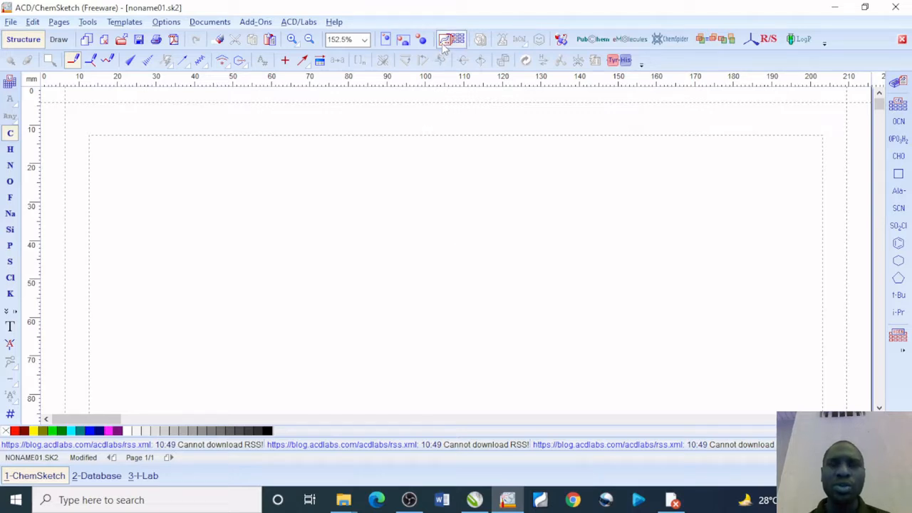
# Open the Template Window and switch to the Lab Kit glassware category
pyautogui.click(450, 40)
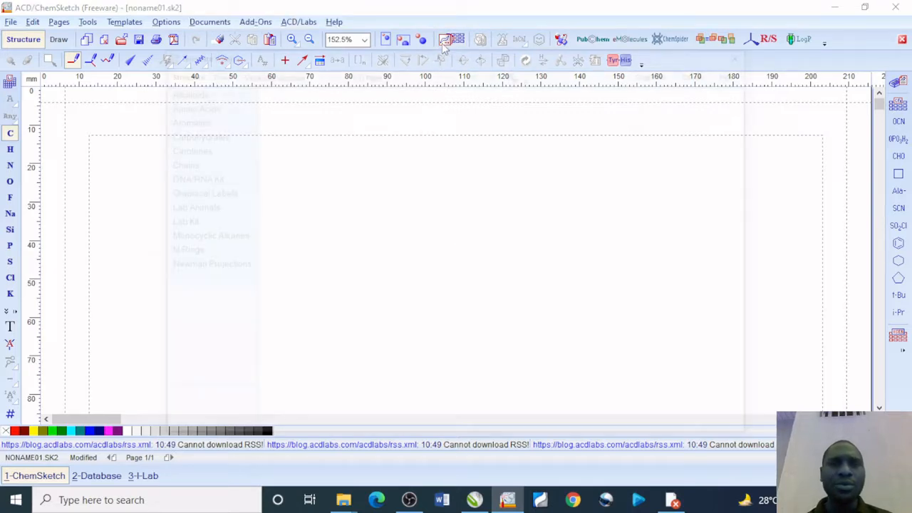
pyautogui.click(444, 40)
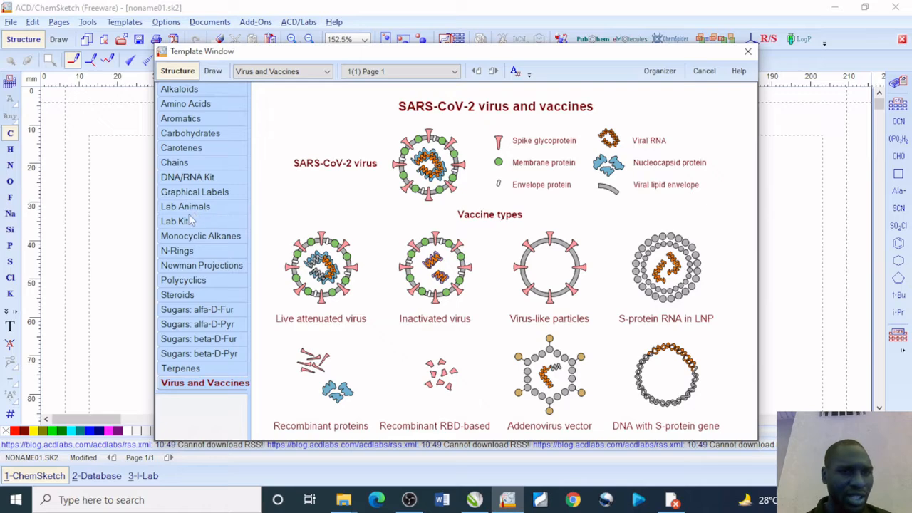
pyautogui.click(177, 221)
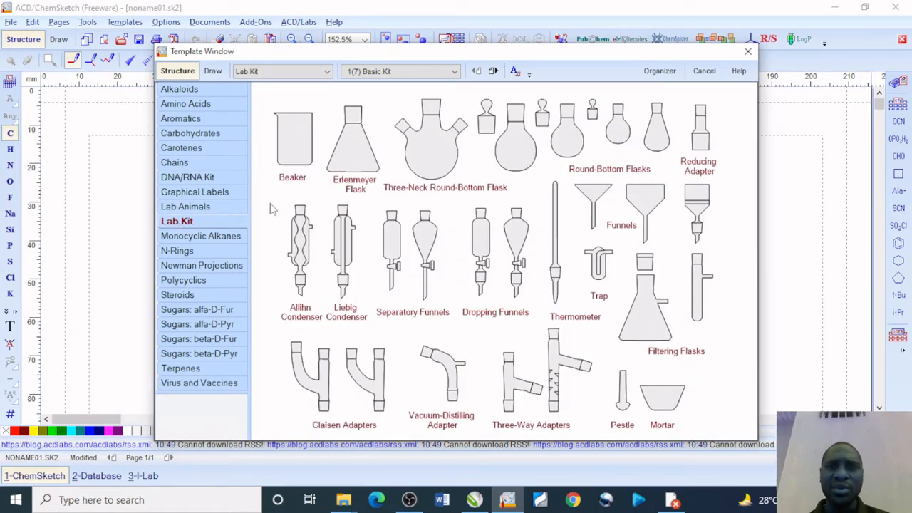
pyautogui.click(292, 140)
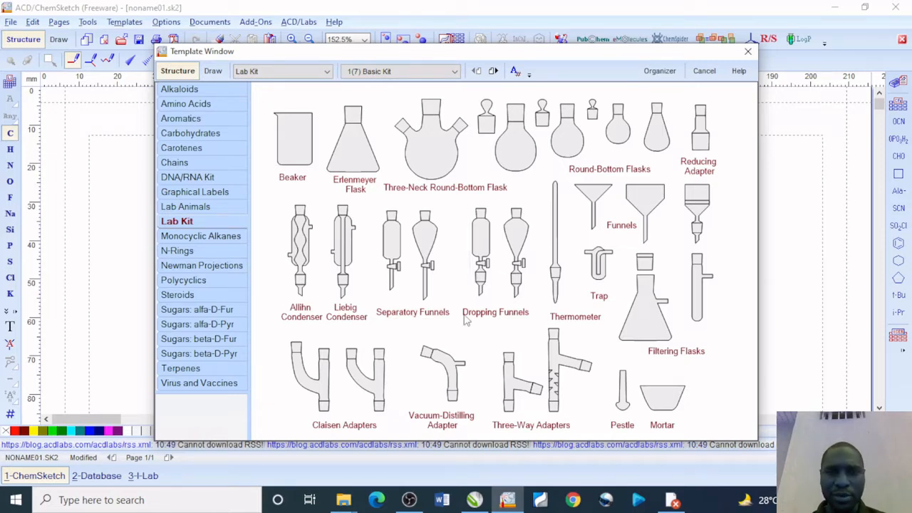
pyautogui.moveTo(448, 327)
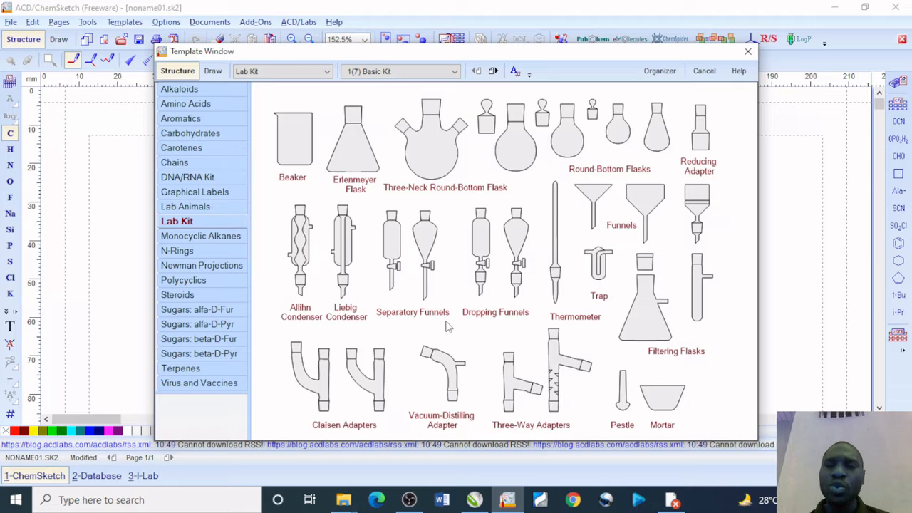
pyautogui.moveTo(442, 223)
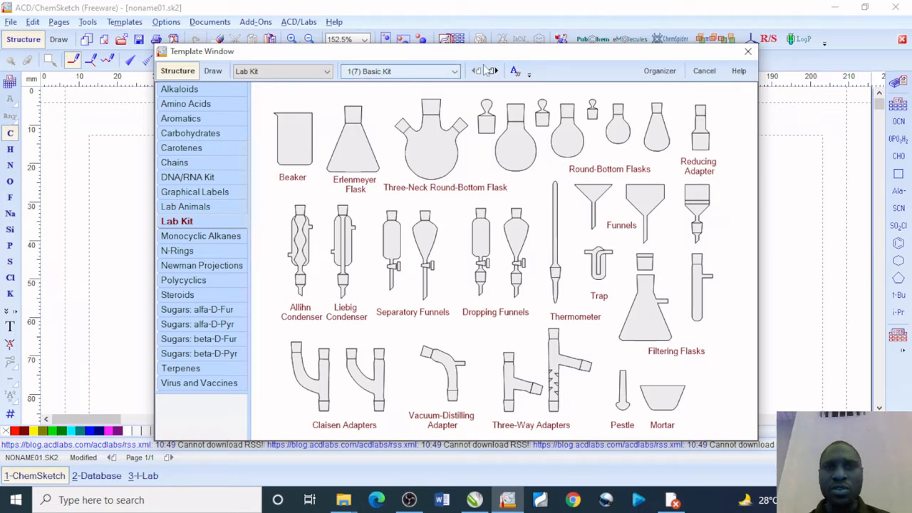
# Browse the Lab Kit pages past apparatus, flasks and burners, landing on page 6(7) Analytical
pyautogui.click(493, 72)
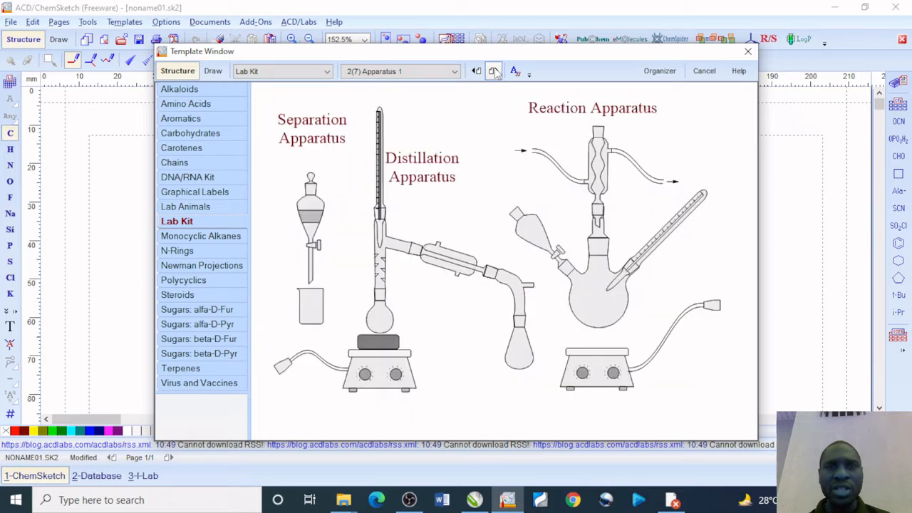
pyautogui.moveTo(436, 128)
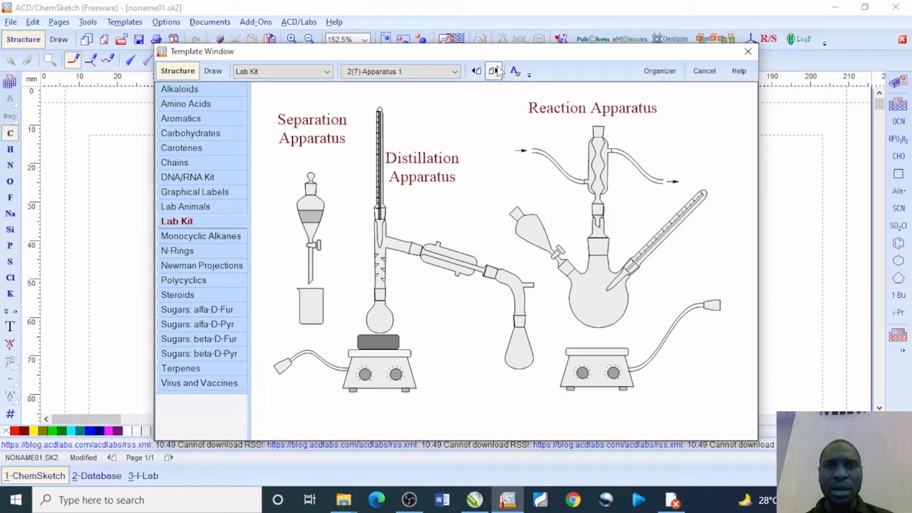
pyautogui.click(493, 71)
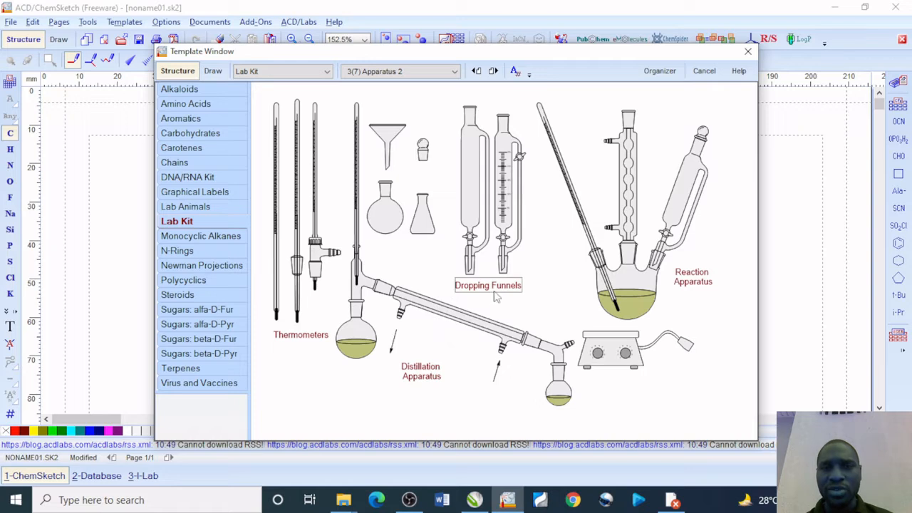
pyautogui.click(501, 192)
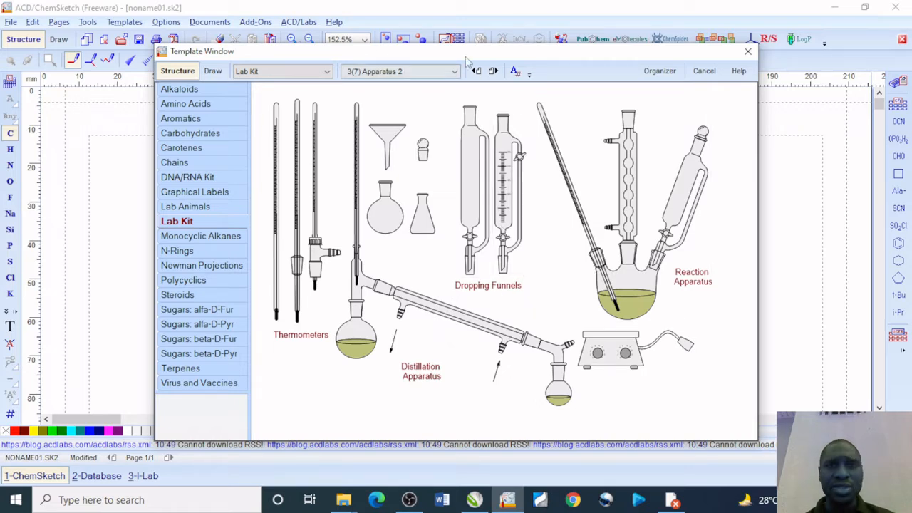
pyautogui.click(493, 71)
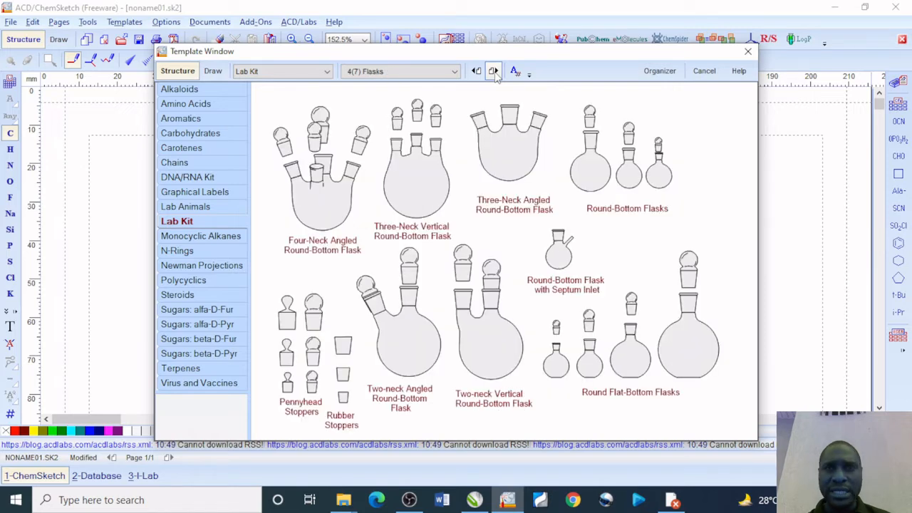
pyautogui.click(493, 71)
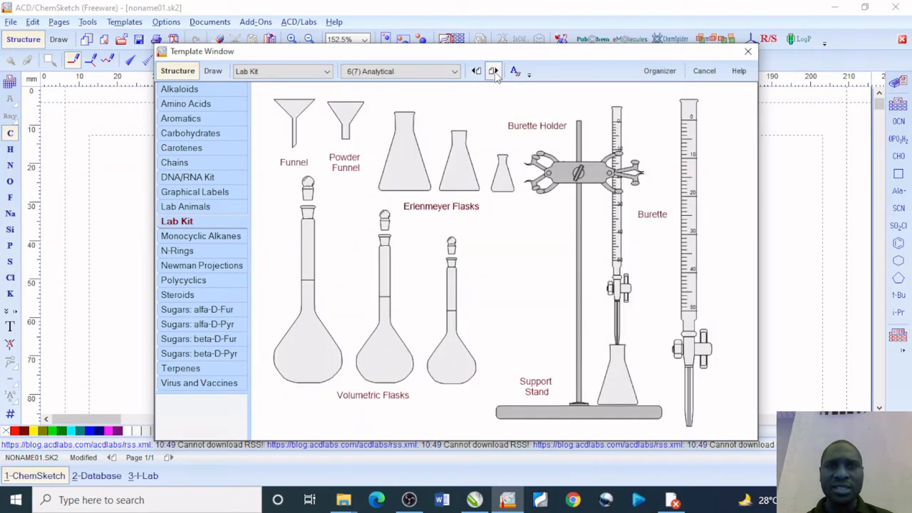
pyautogui.click(493, 71)
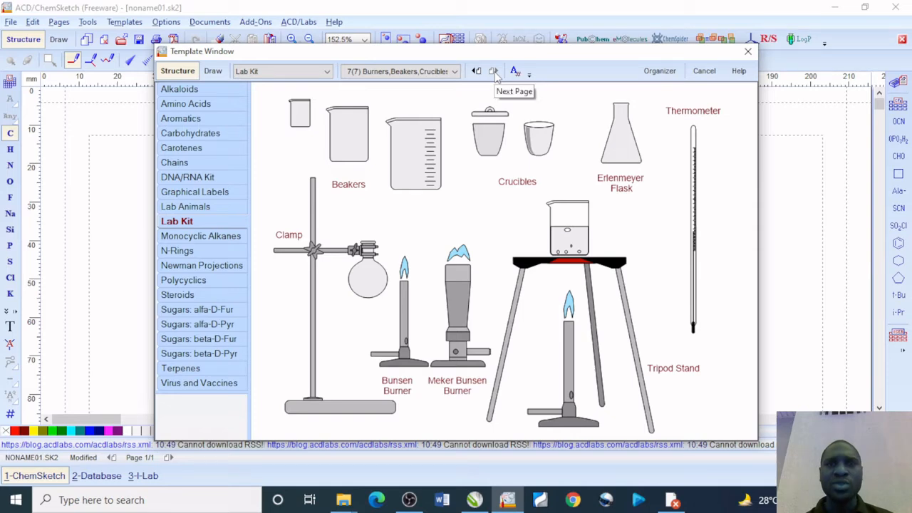
pyautogui.click(476, 72)
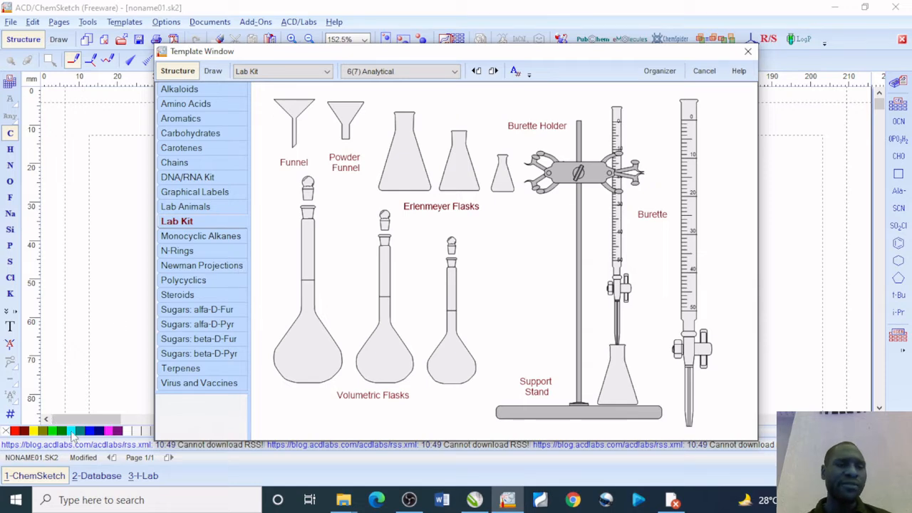
pyautogui.moveTo(75, 392)
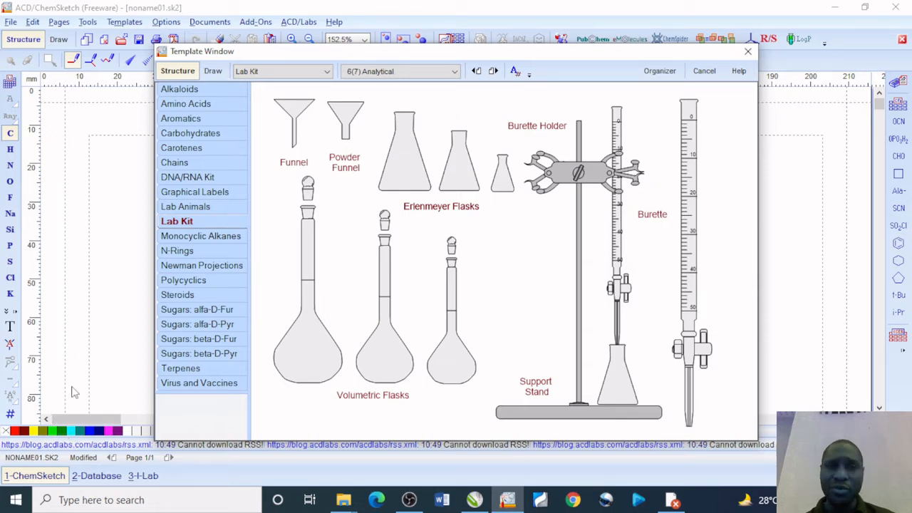
pyautogui.moveTo(77, 378)
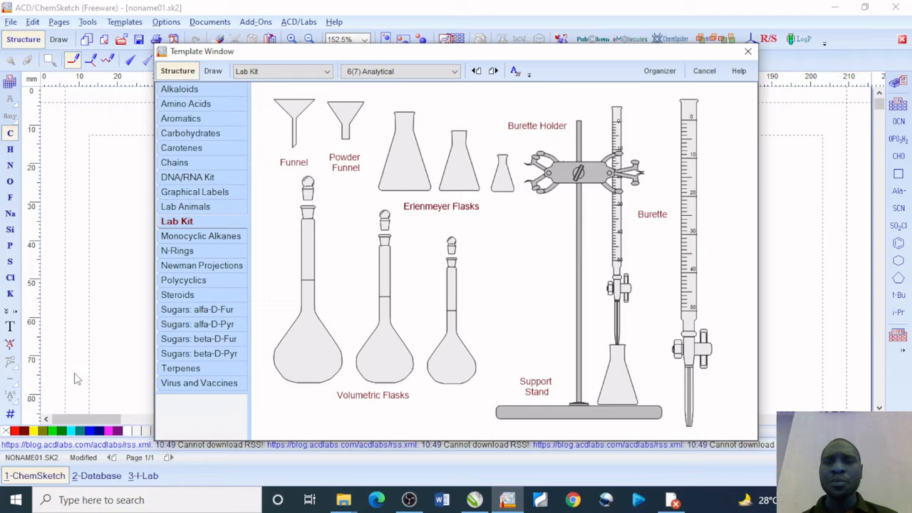
# Place the support stand with burette holder and burette on the page and reveal its base
pyautogui.click(502, 174)
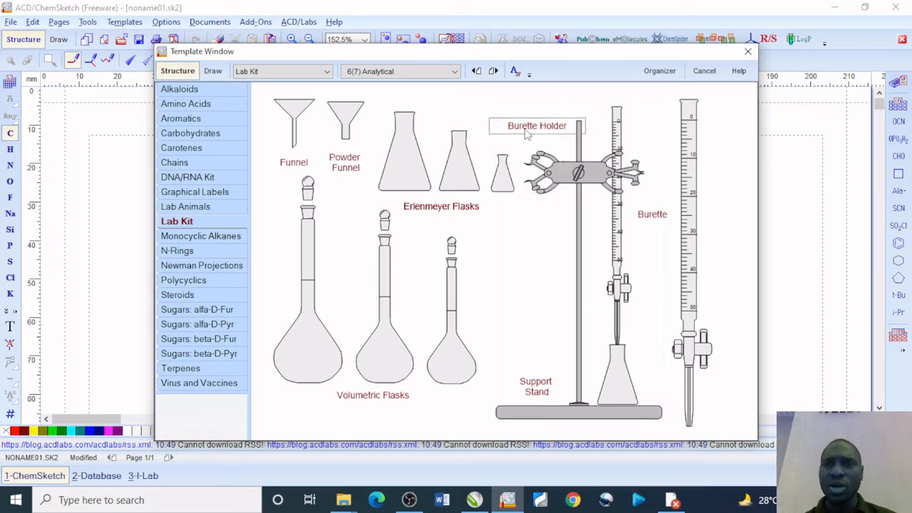
pyautogui.moveTo(568, 217)
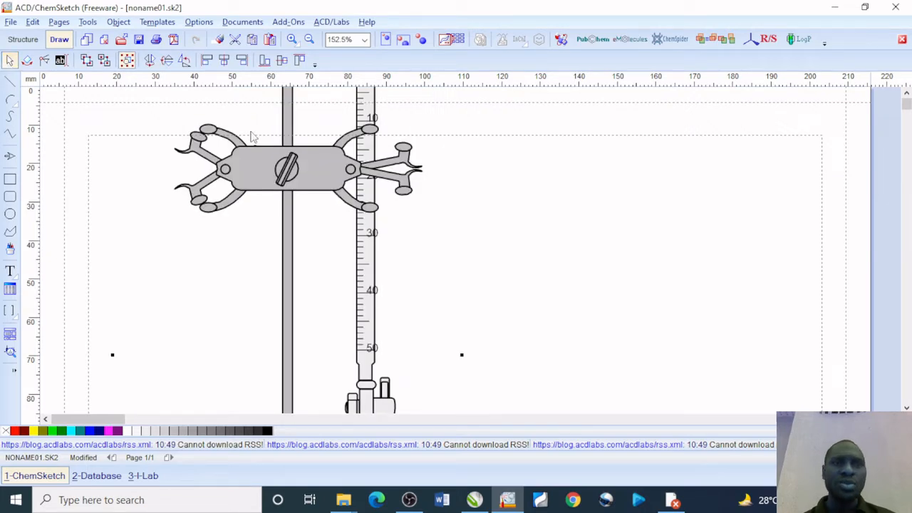
pyautogui.moveTo(763, 141)
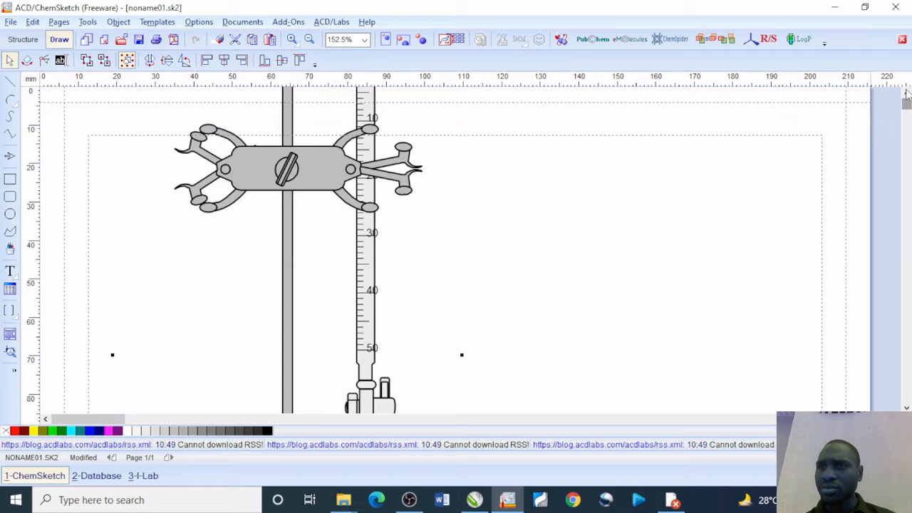
pyautogui.moveTo(479, 357)
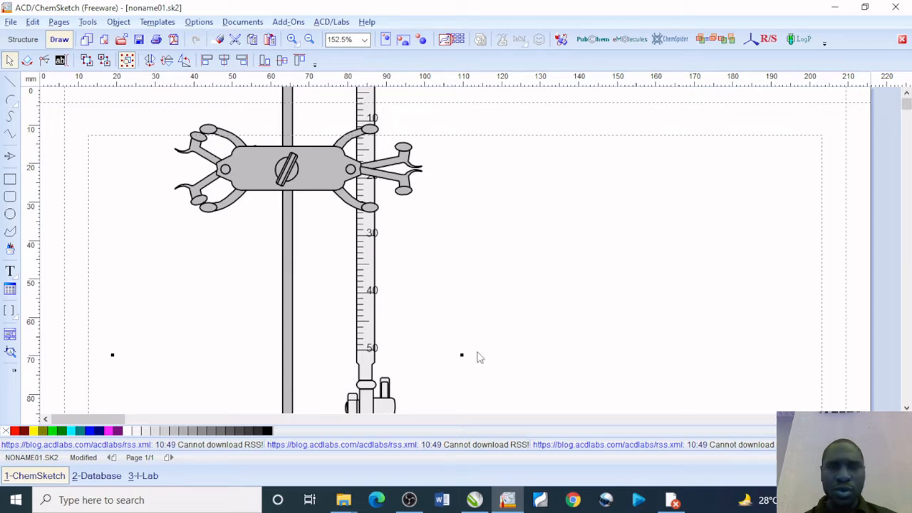
pyautogui.moveTo(872, 231)
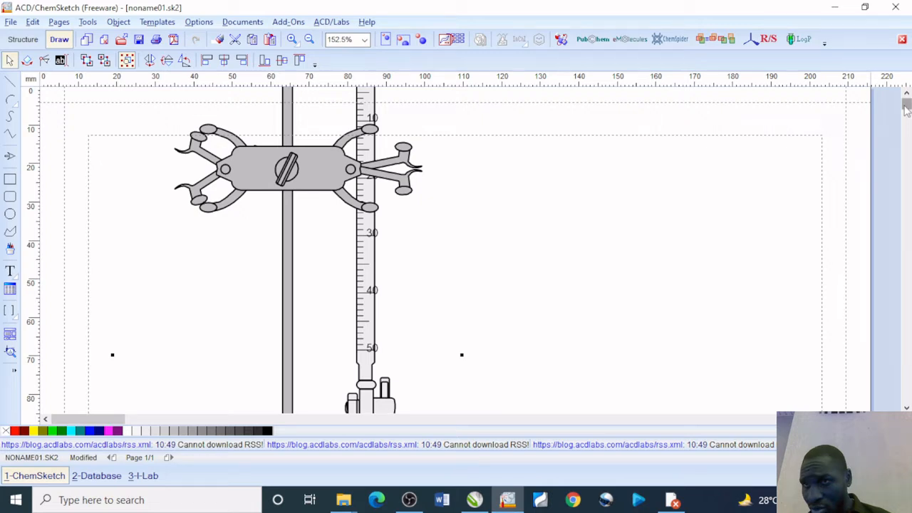
pyautogui.scroll(-3)
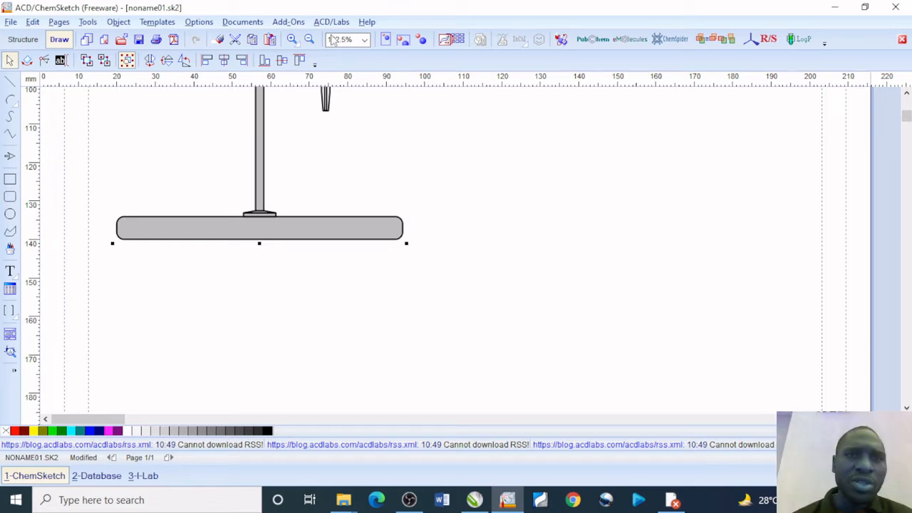
# Set the zoom to 75% so the whole stand assembly is visible
pyautogui.click(365, 40)
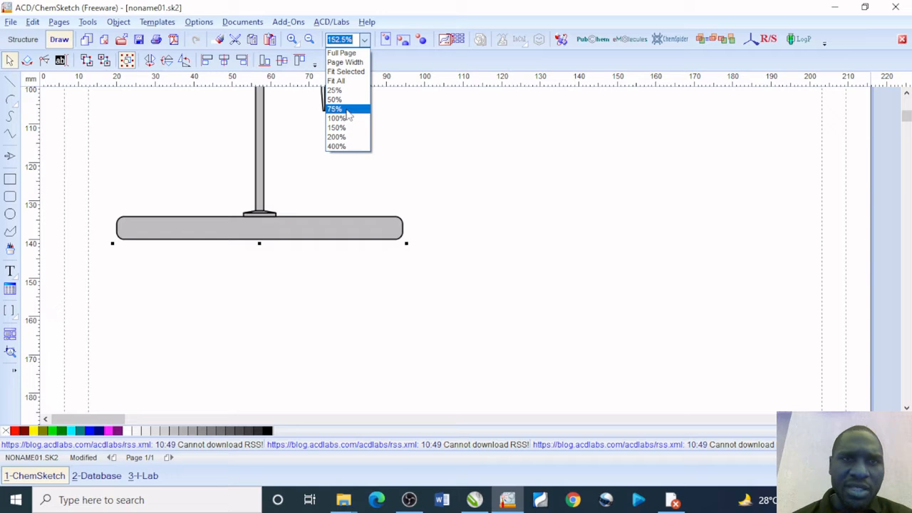
pyautogui.moveTo(345, 119)
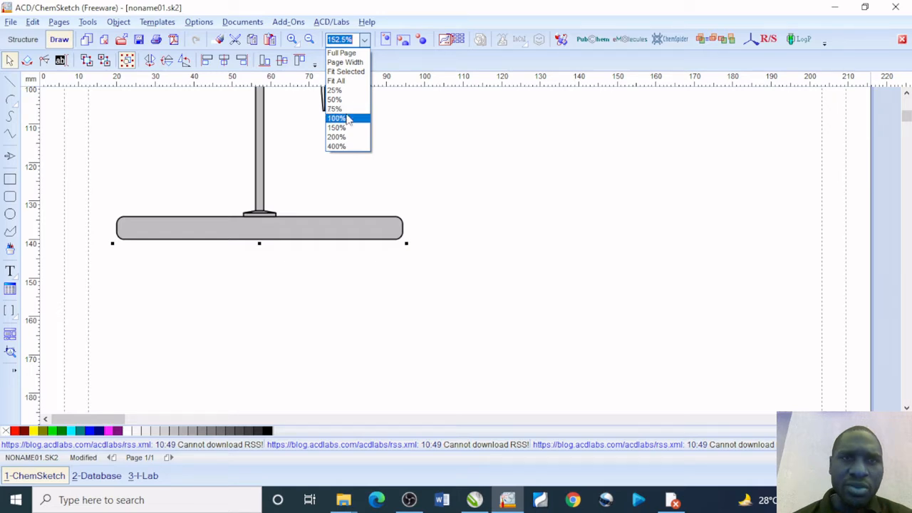
pyautogui.click(337, 117)
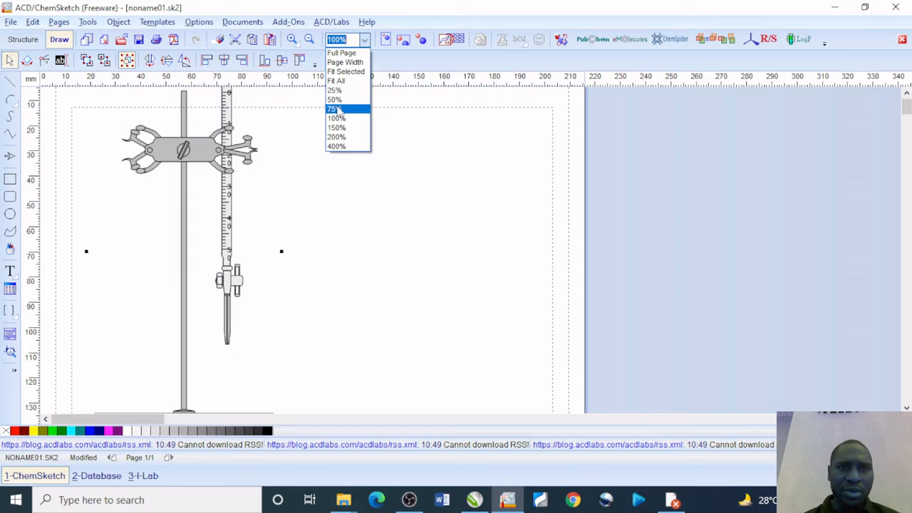
pyautogui.click(334, 108)
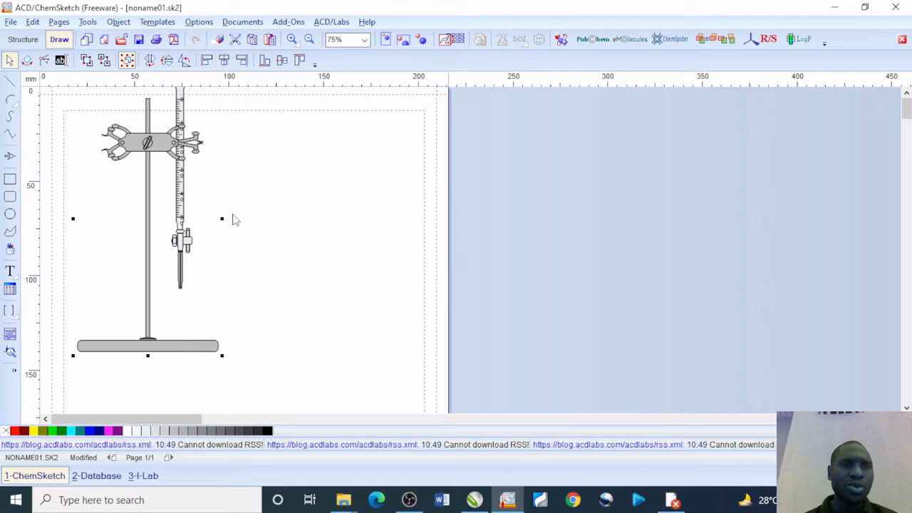
pyautogui.moveTo(196, 308)
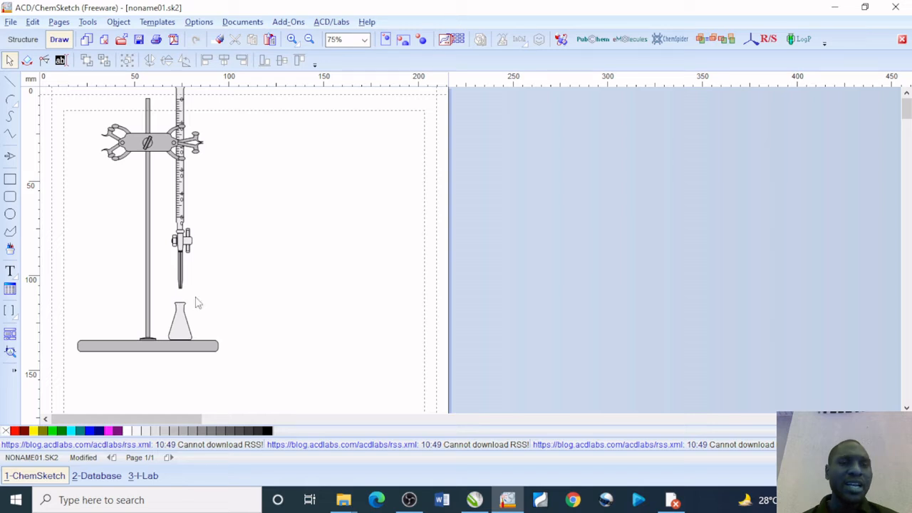
# Select the conical flask and colour it pink
pyautogui.click(180, 321)
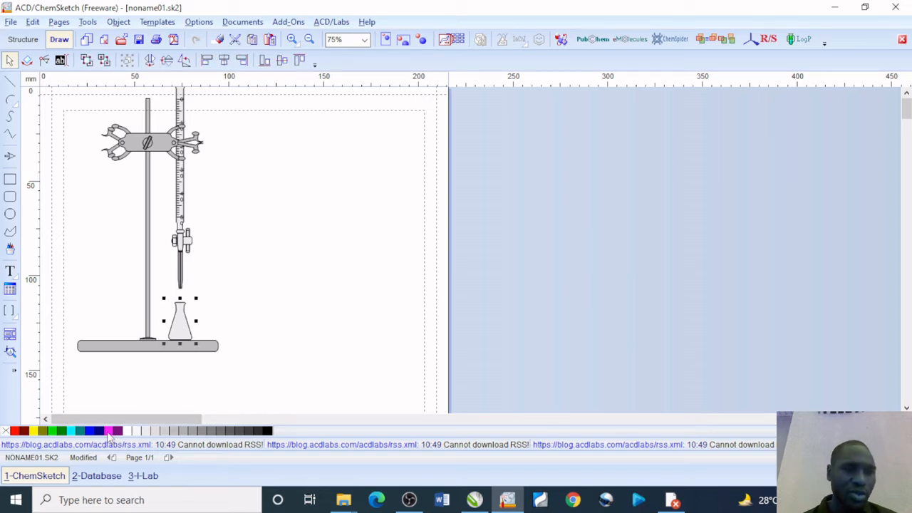
pyautogui.click(108, 431)
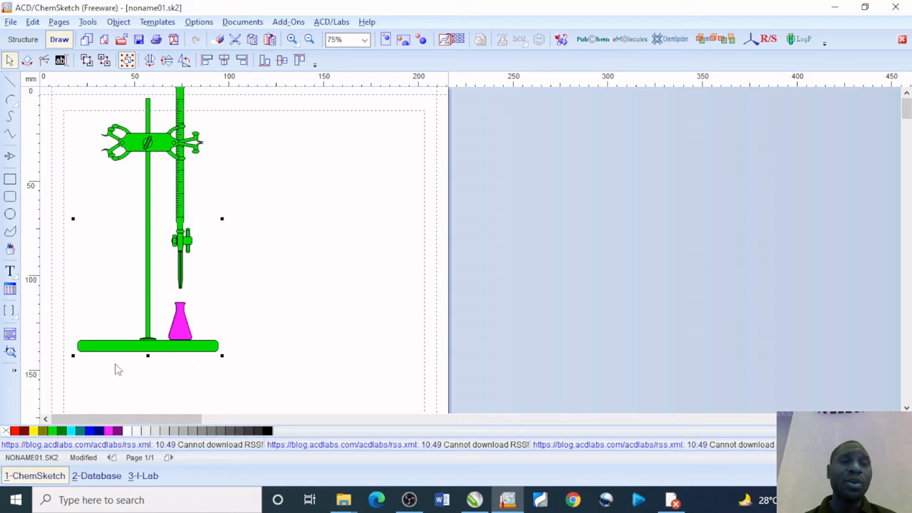
pyautogui.moveTo(217, 280)
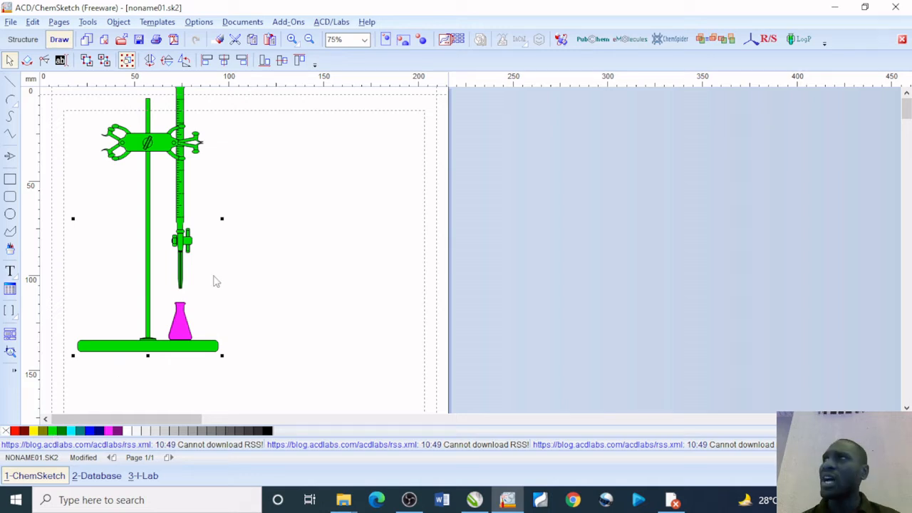
pyautogui.moveTo(330, 193)
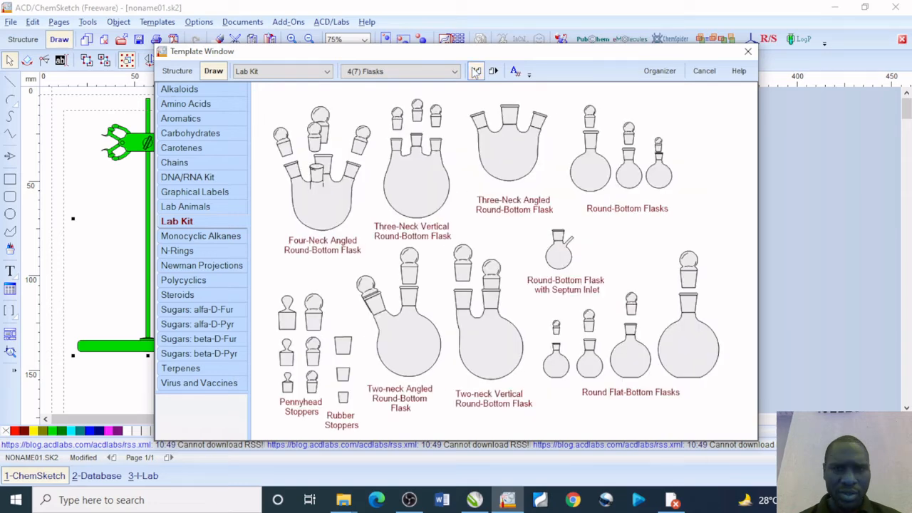
# Place a separating funnel from Apparatus 1 beside the stand and colour it green
pyautogui.click(455, 72)
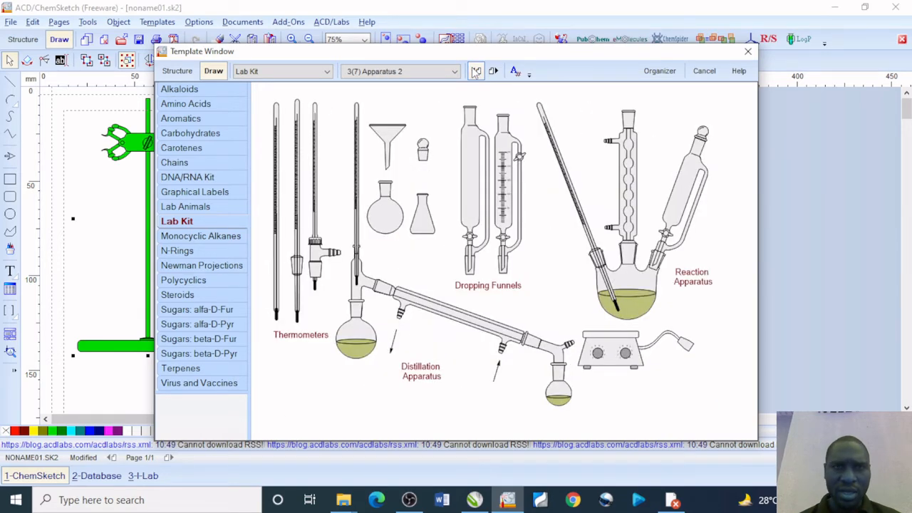
pyautogui.click(476, 71)
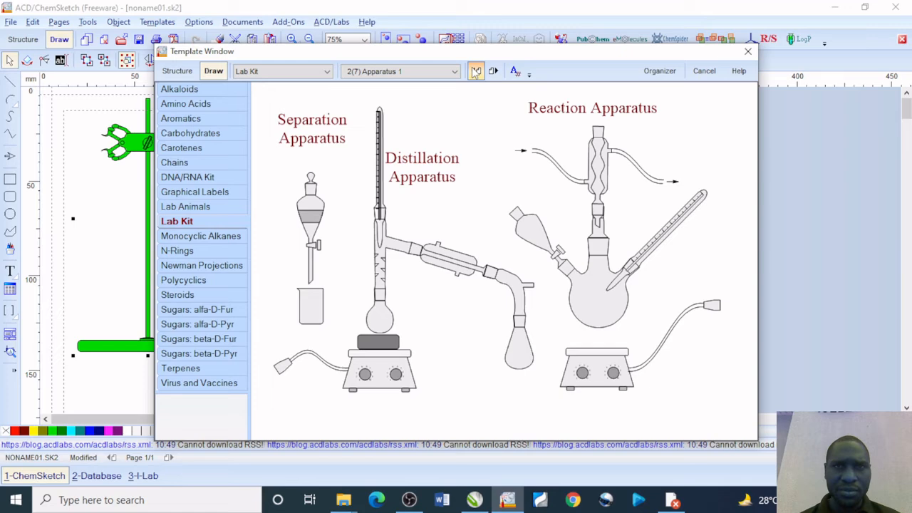
pyautogui.click(476, 71)
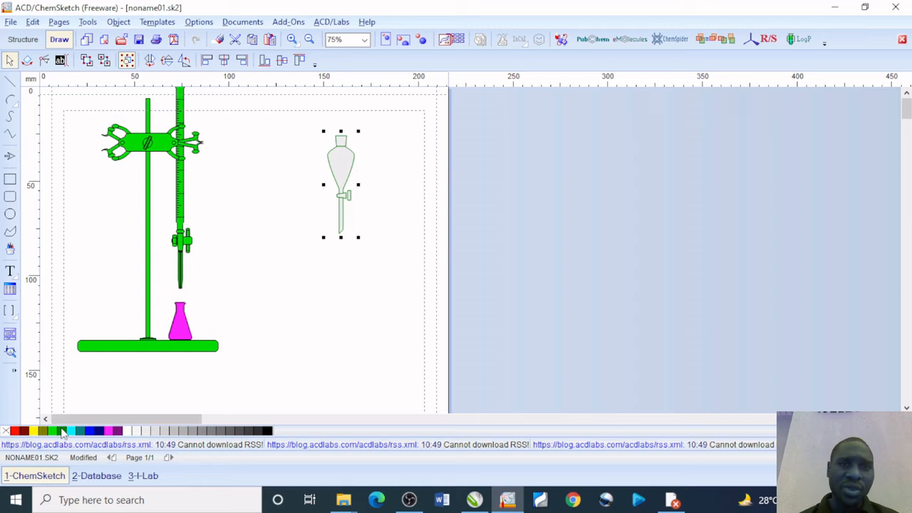
pyautogui.click(62, 431)
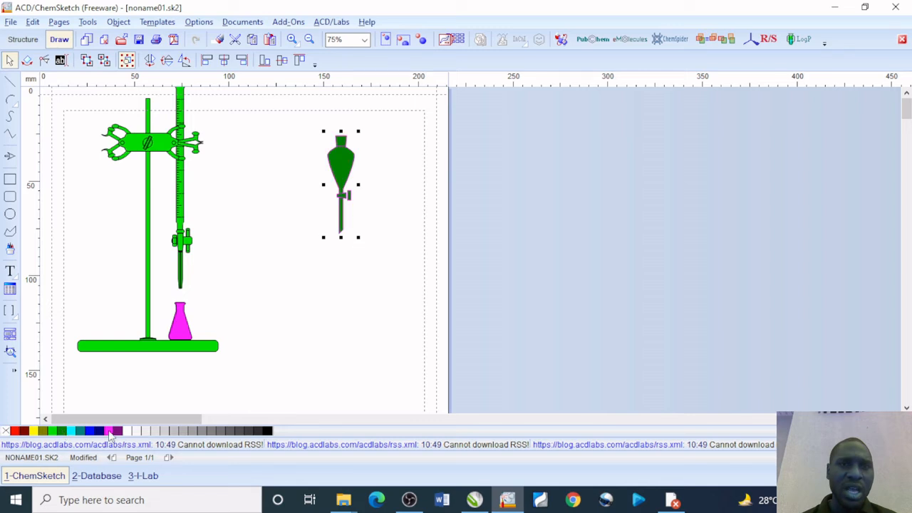
pyautogui.moveTo(235, 319)
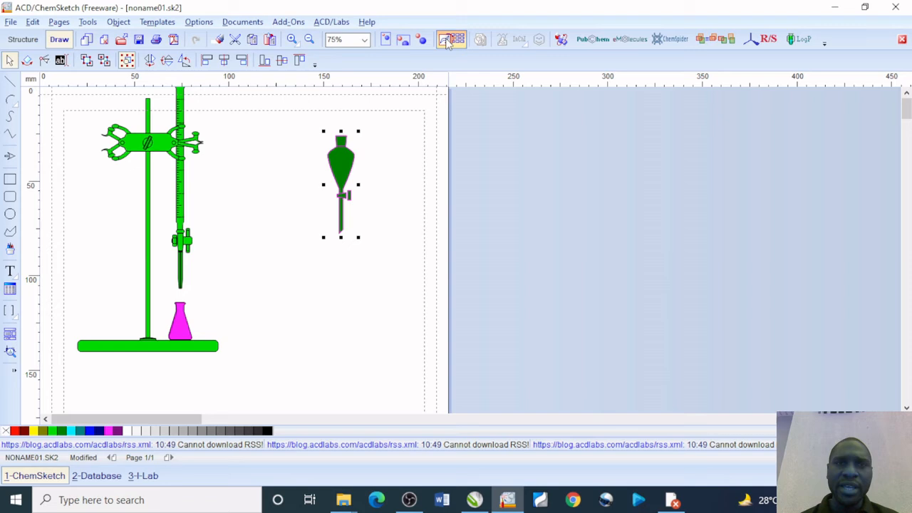
pyautogui.click(451, 40)
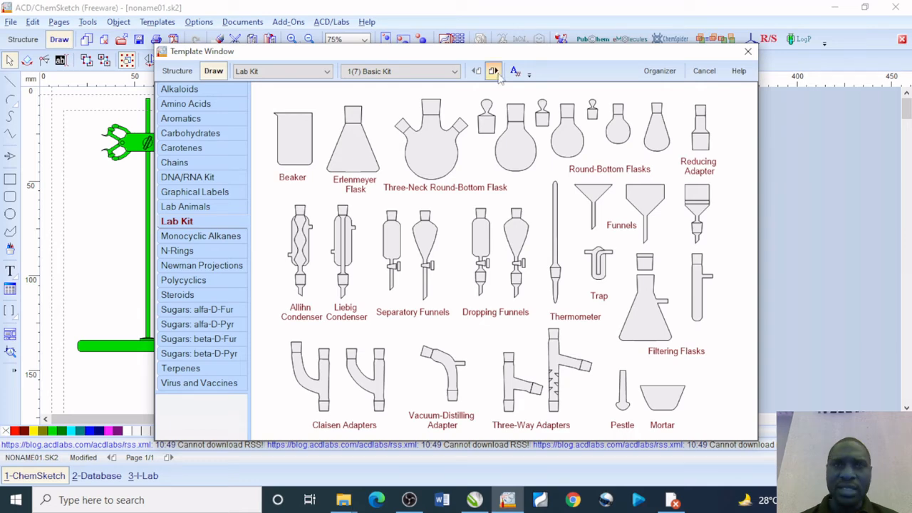
# Place the clamp stand with round-bottom flask below the funnel and colour it blue
pyautogui.click(493, 72)
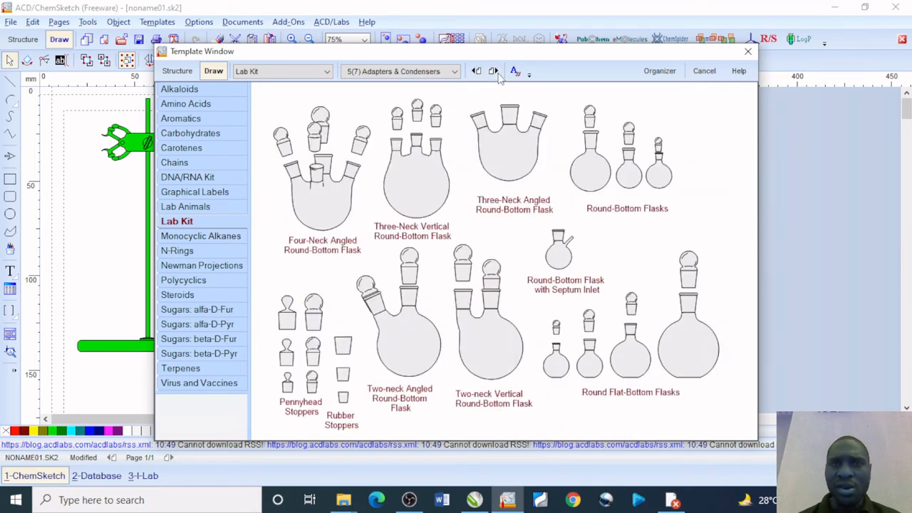
pyautogui.click(493, 71)
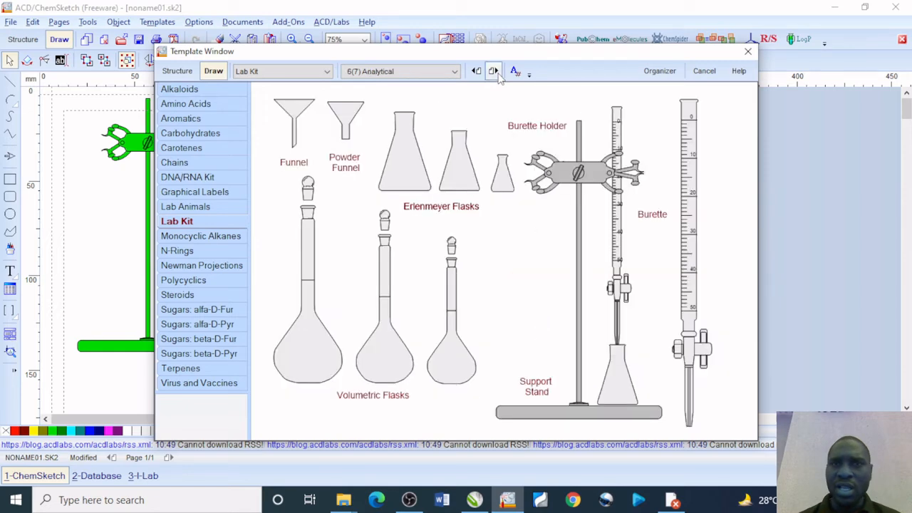
pyautogui.click(494, 71)
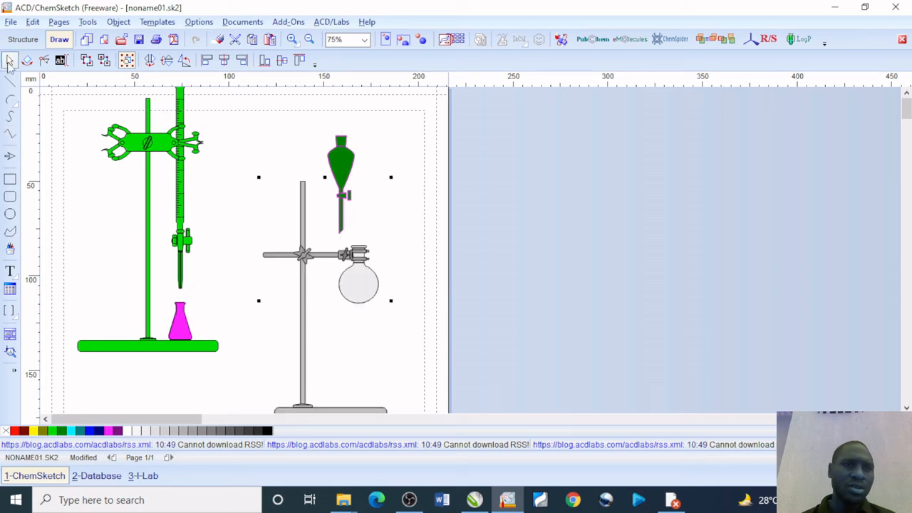
pyautogui.click(331, 257)
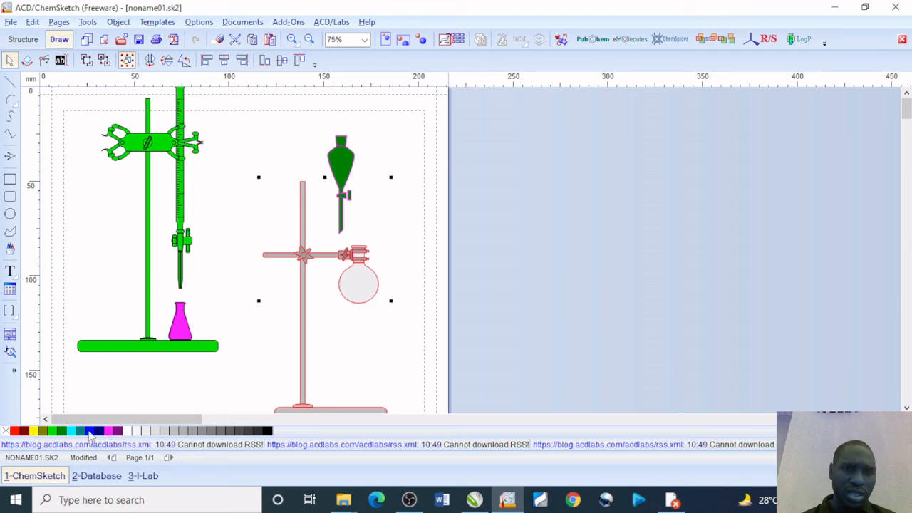
pyautogui.click(92, 431)
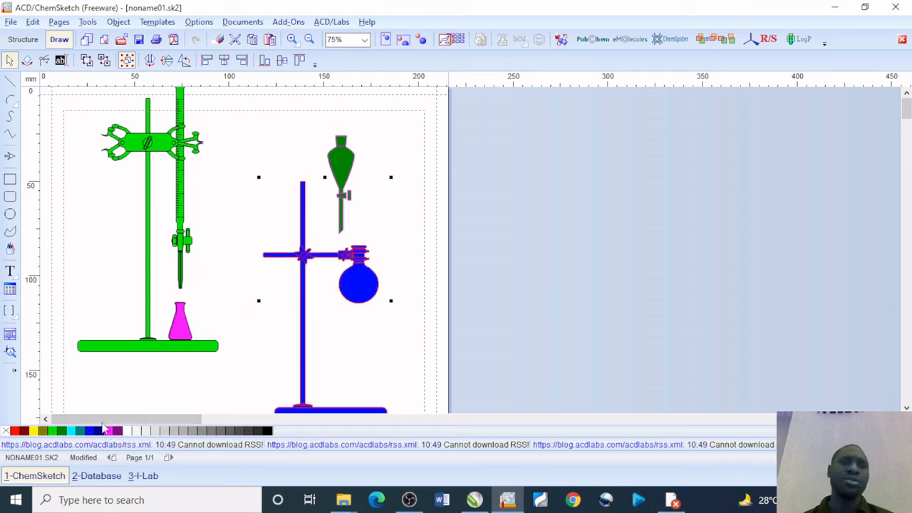
pyautogui.moveTo(864, 168)
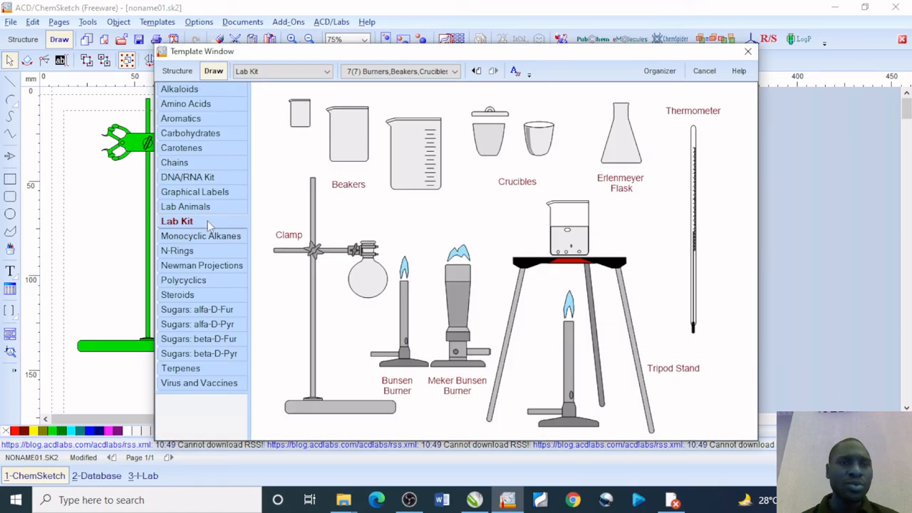
# Show the Lab Kit templates on the burners, beakers, crucibles and tripod page
pyautogui.click(413, 154)
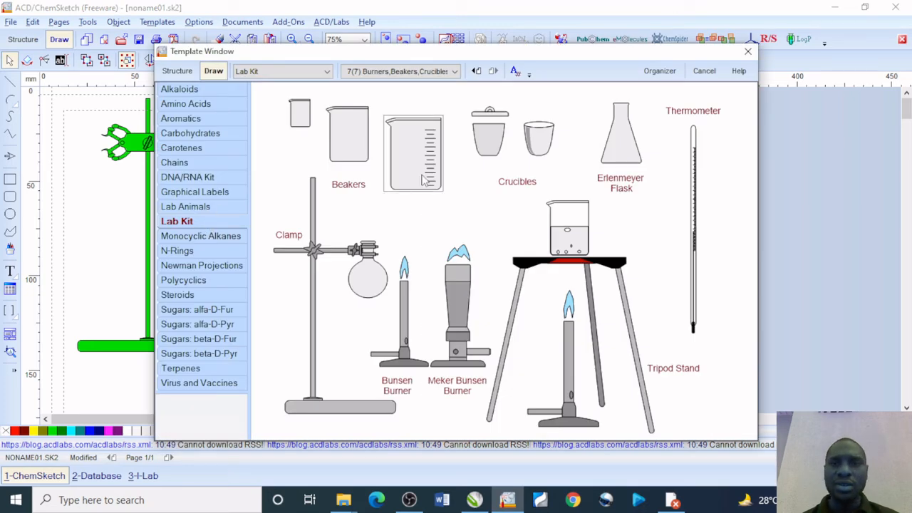